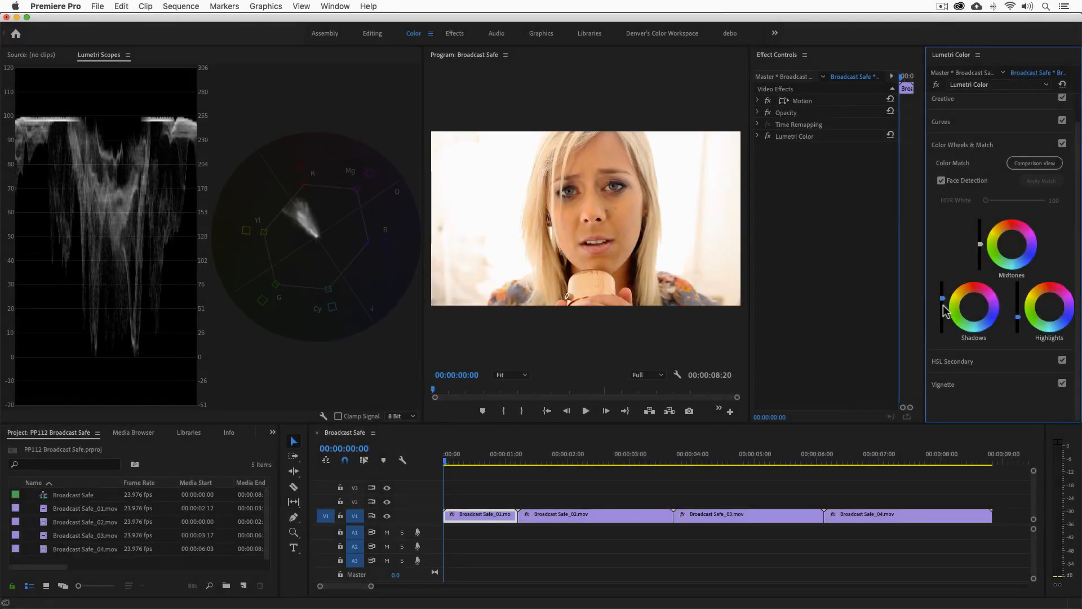
# Expand Hue Saturation Curves and add a control point near red on the Hue vs Sat curve.
pyautogui.click(517, 453)
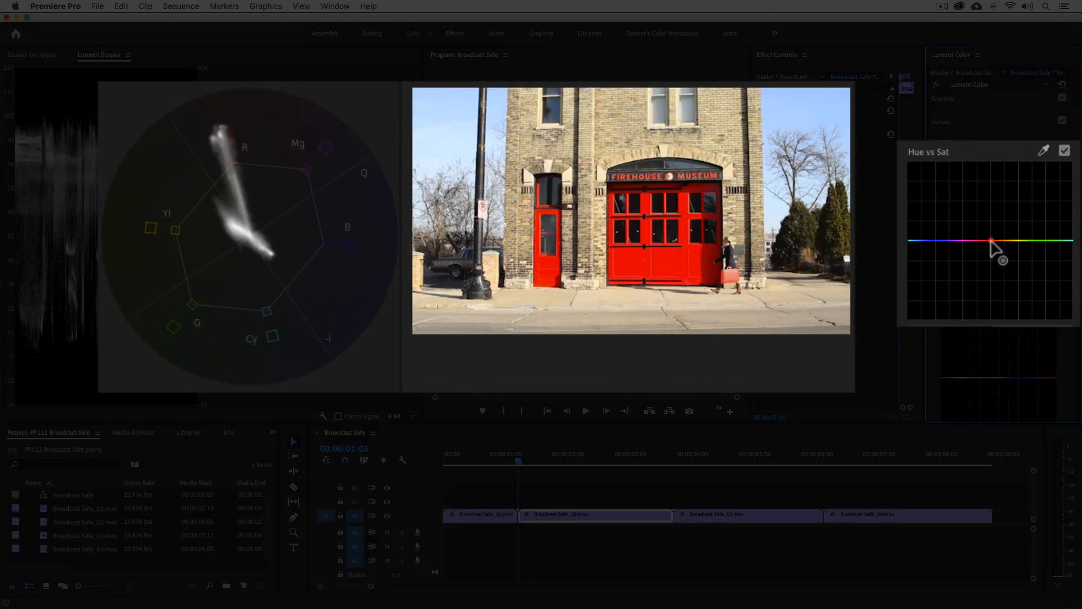
pyautogui.click(990, 240)
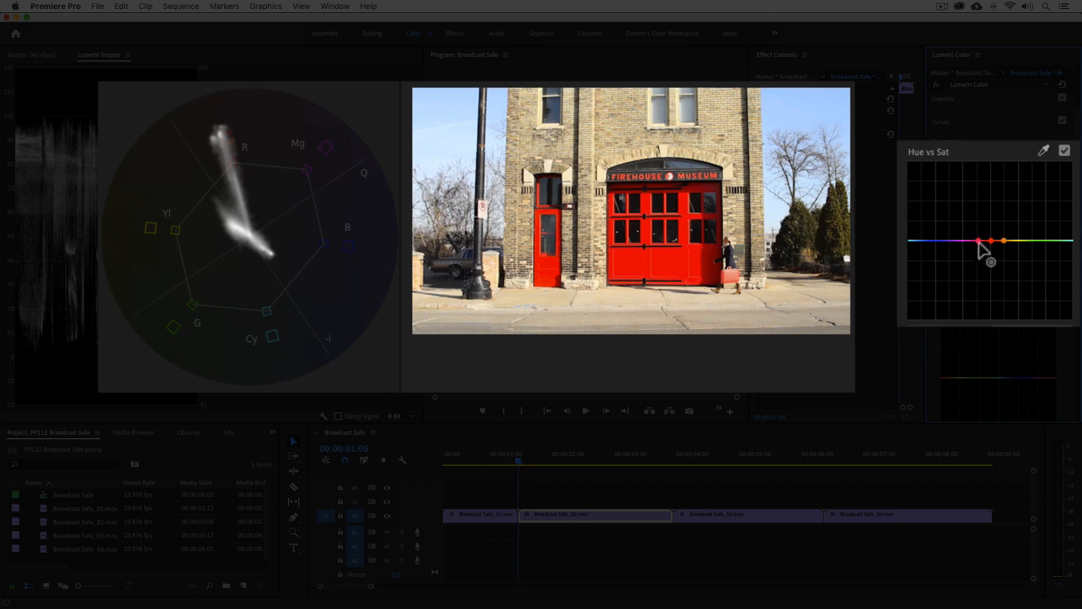
pyautogui.moveTo(999, 254)
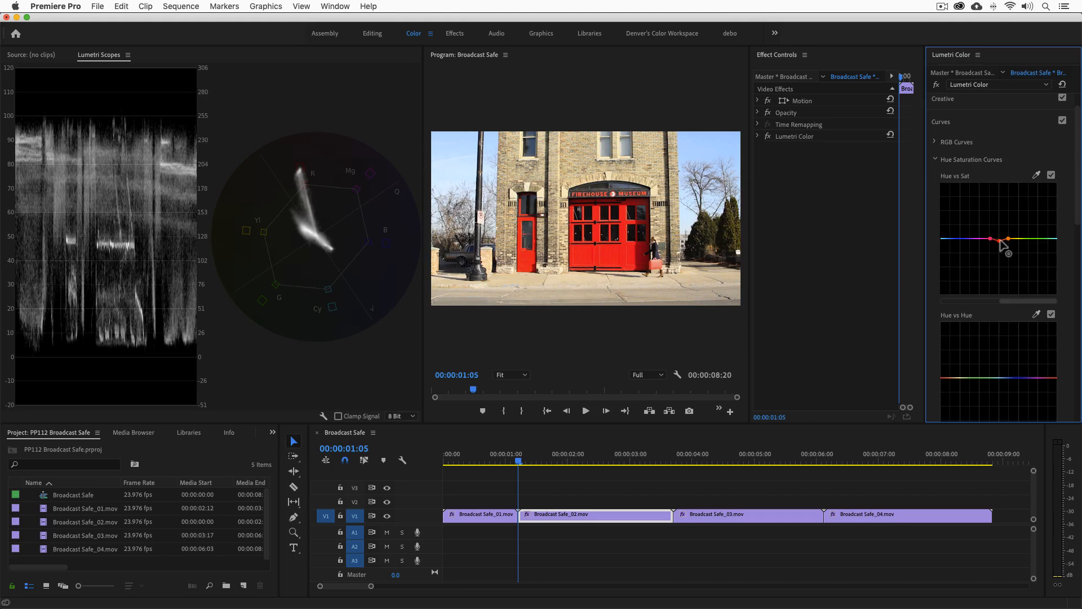
# Select the third clip, the boots walking across scattered papers.
pyautogui.click(674, 461)
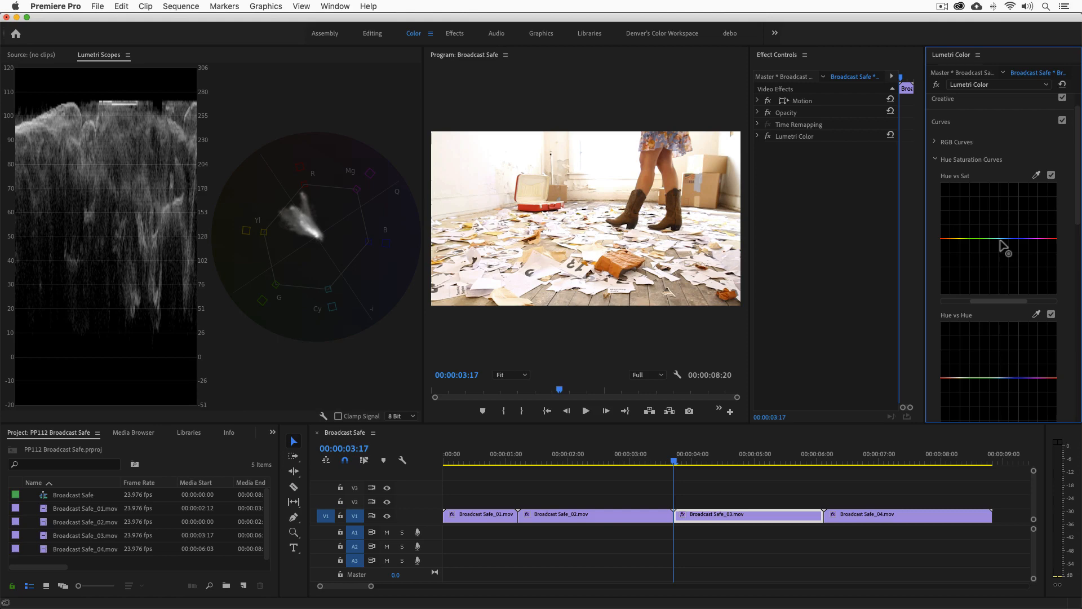
pyautogui.moveTo(212, 460)
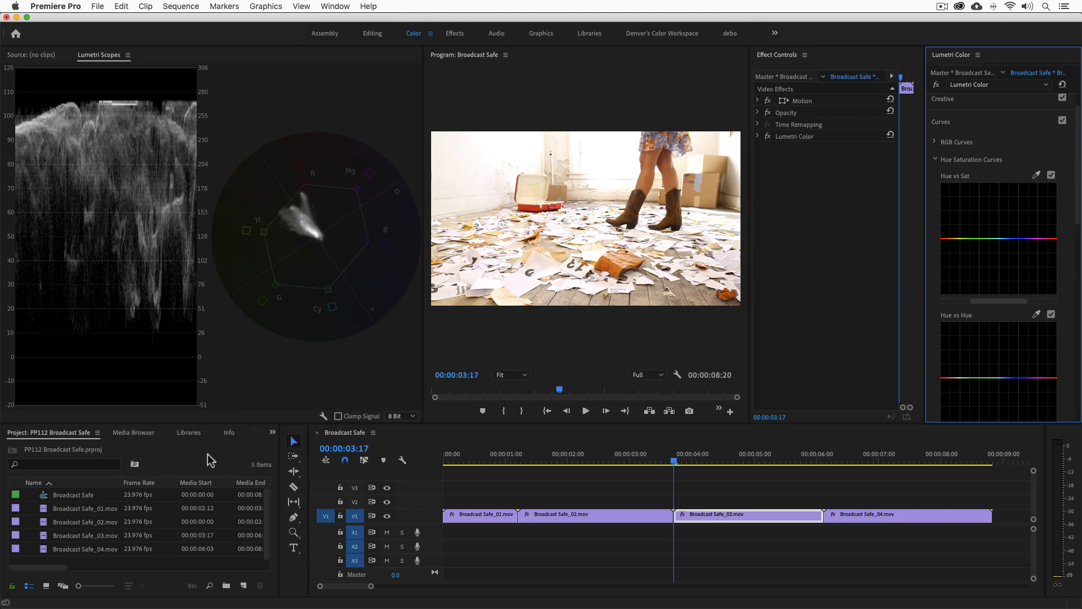
pyautogui.moveTo(828, 477)
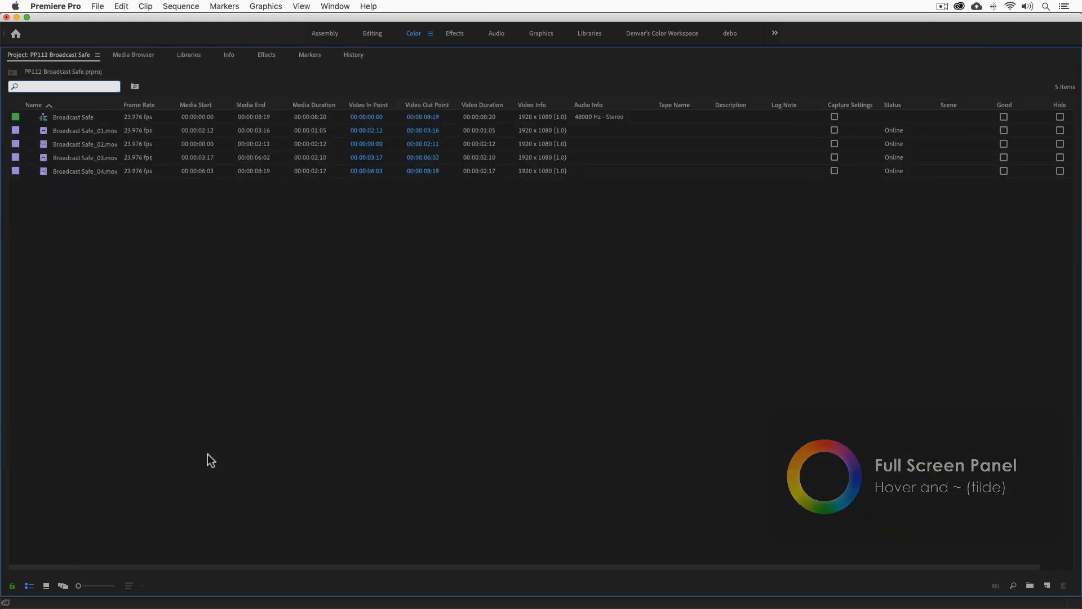
pyautogui.moveTo(235, 244)
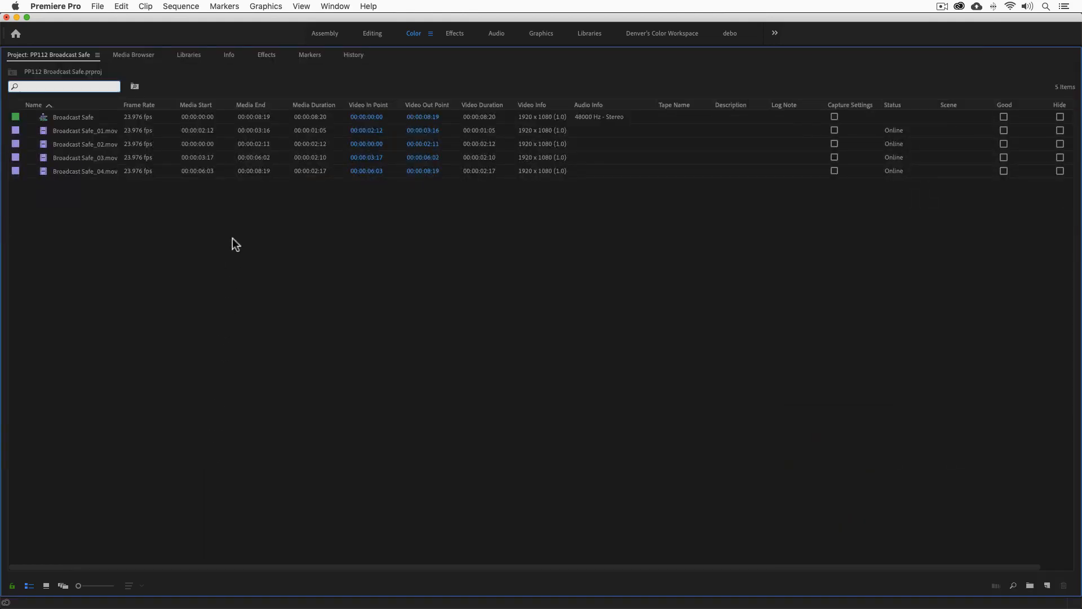
# Search the Effects panel for 'Video Limit'.
pyautogui.click(265, 54)
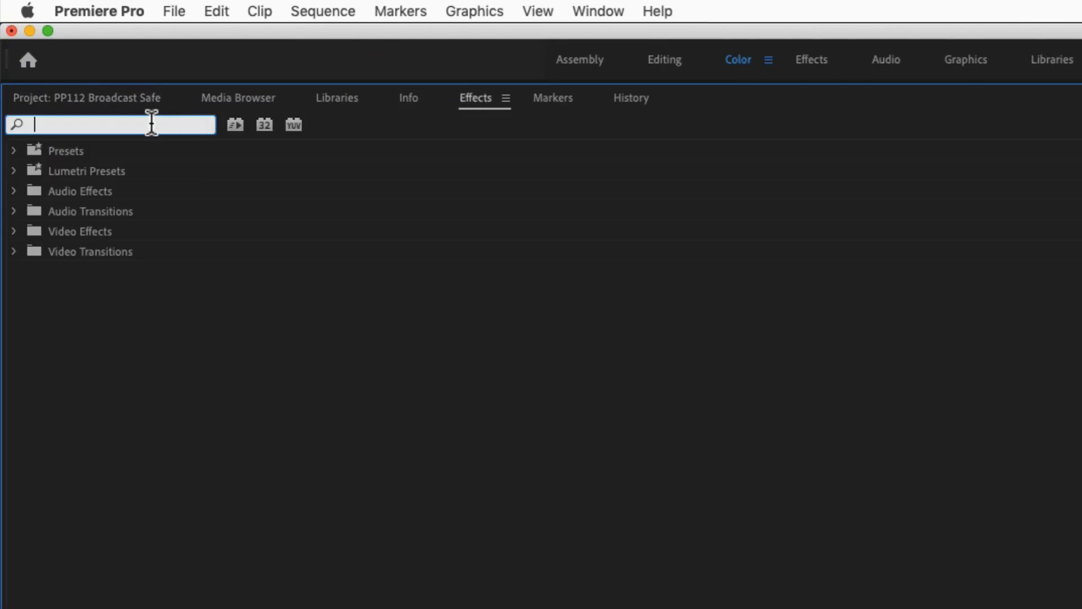
pyautogui.write('Video Limiter')
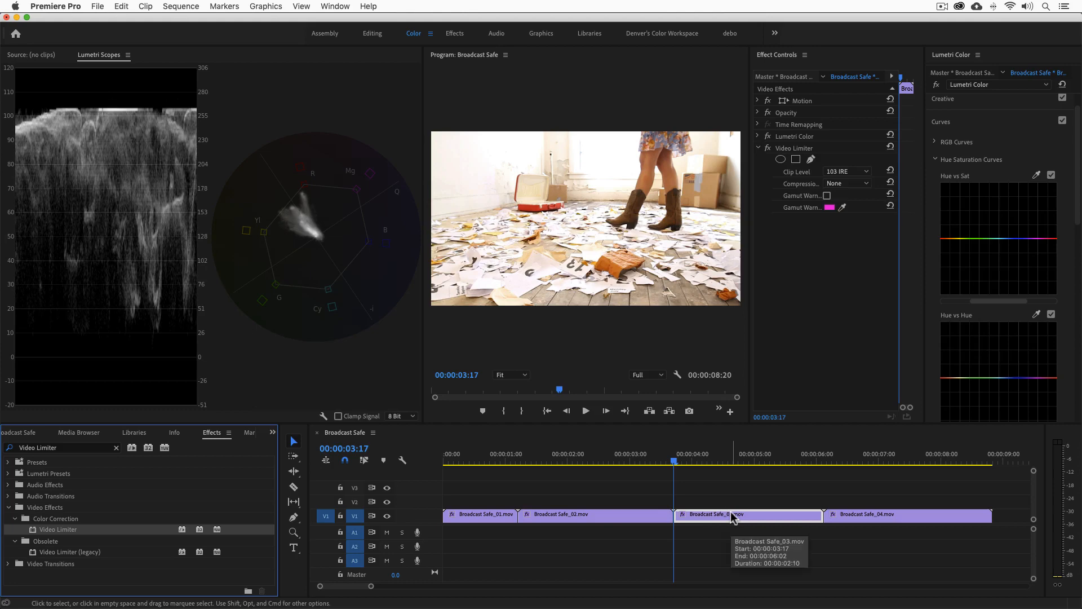
# Select Broadcast Safe_03, the clip carrying the Video Limiter.
pyautogui.click(866, 172)
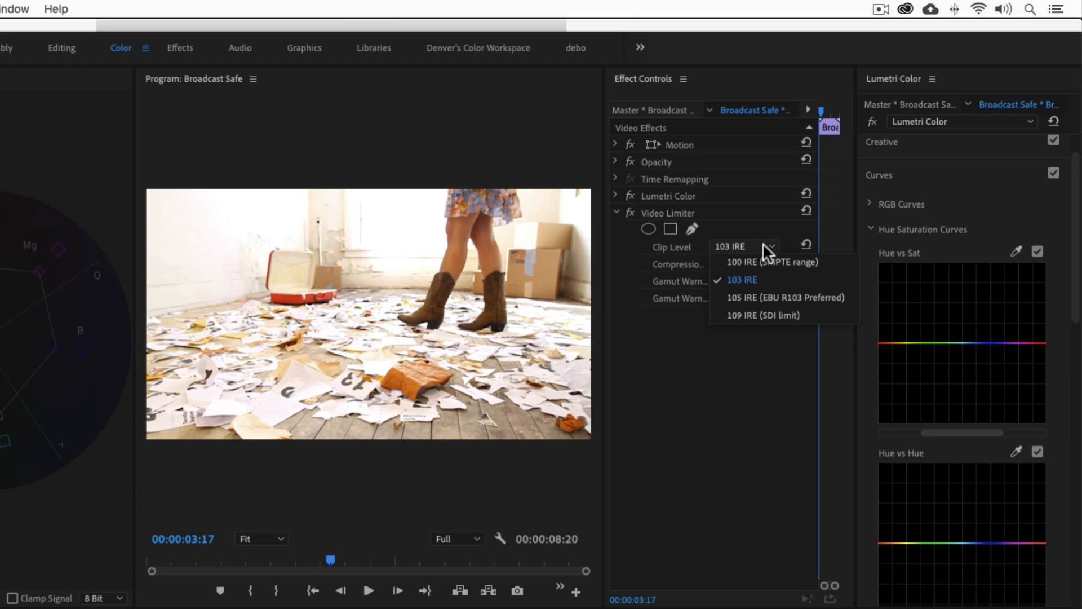
pyautogui.click(742, 280)
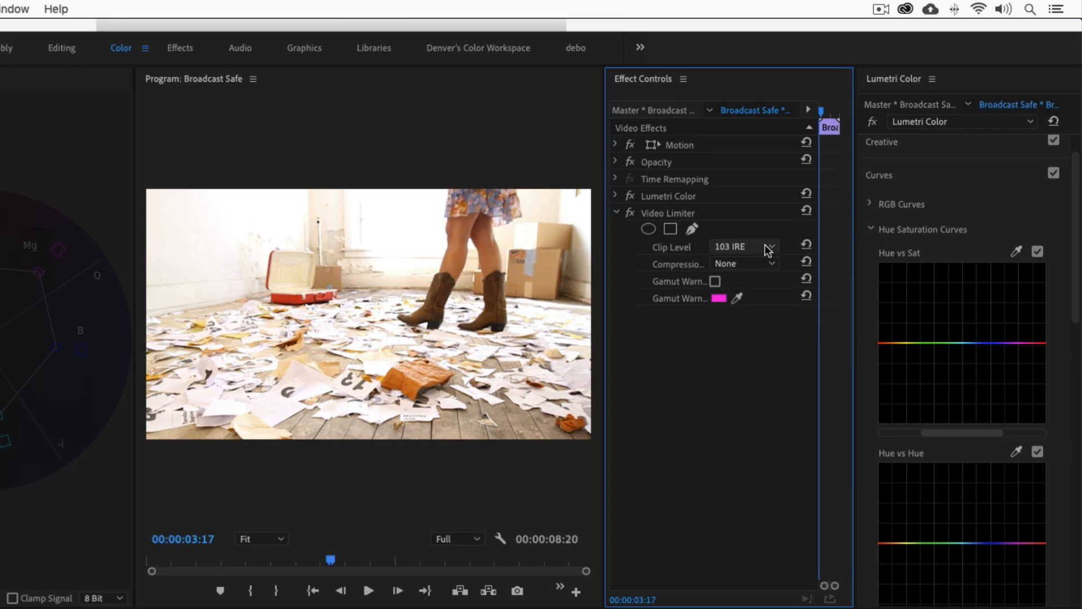
pyautogui.click(743, 264)
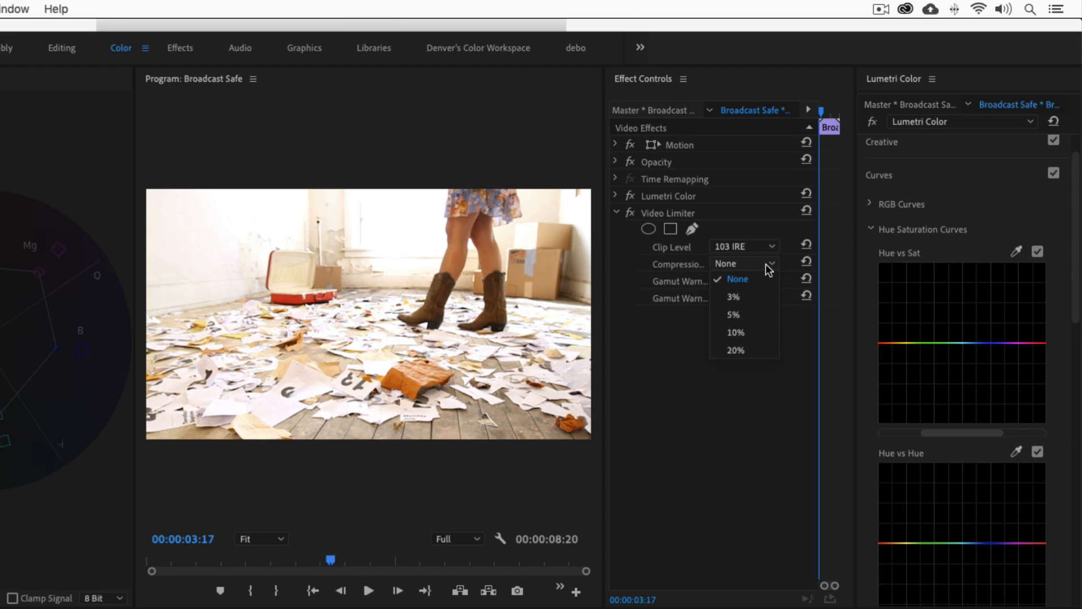
pyautogui.click(716, 282)
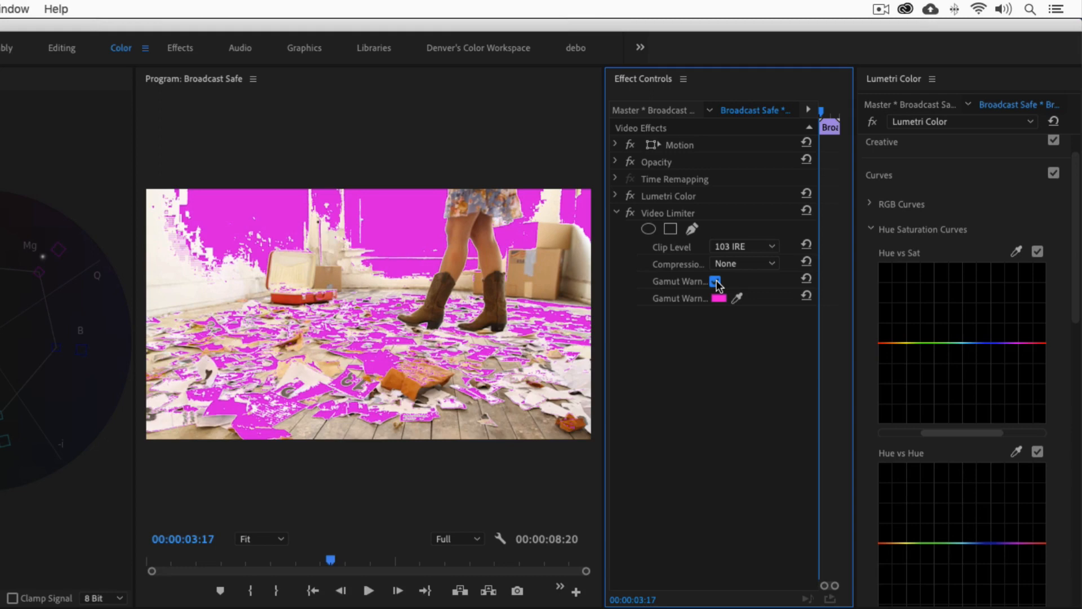
pyautogui.click(715, 281)
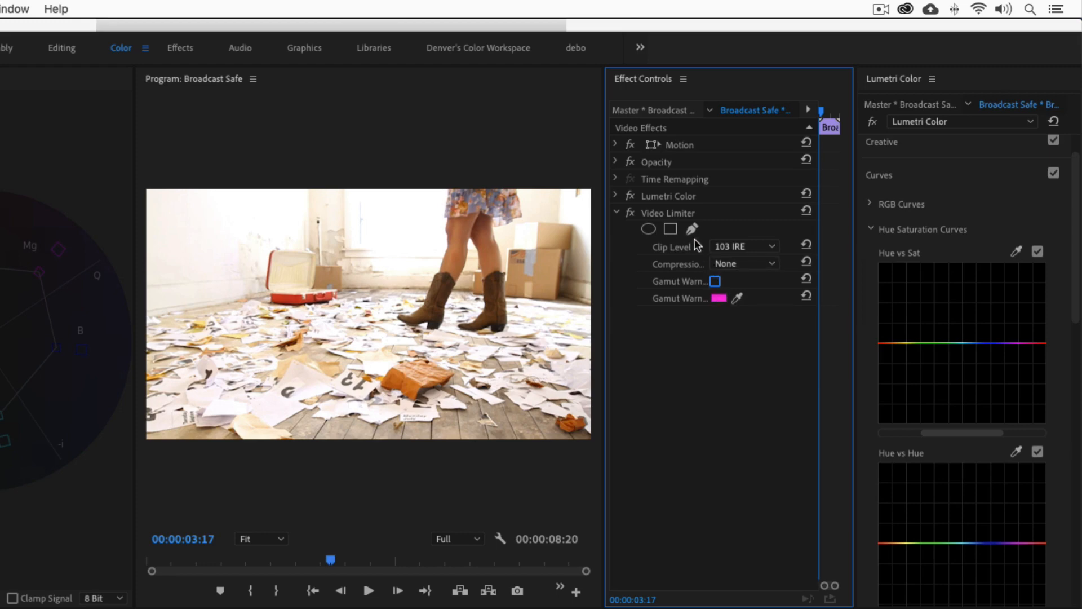
# Save the Video Limiter settings as the Broadcast Safe preset and show the Presets folder.
pyautogui.rightClick(666, 213)
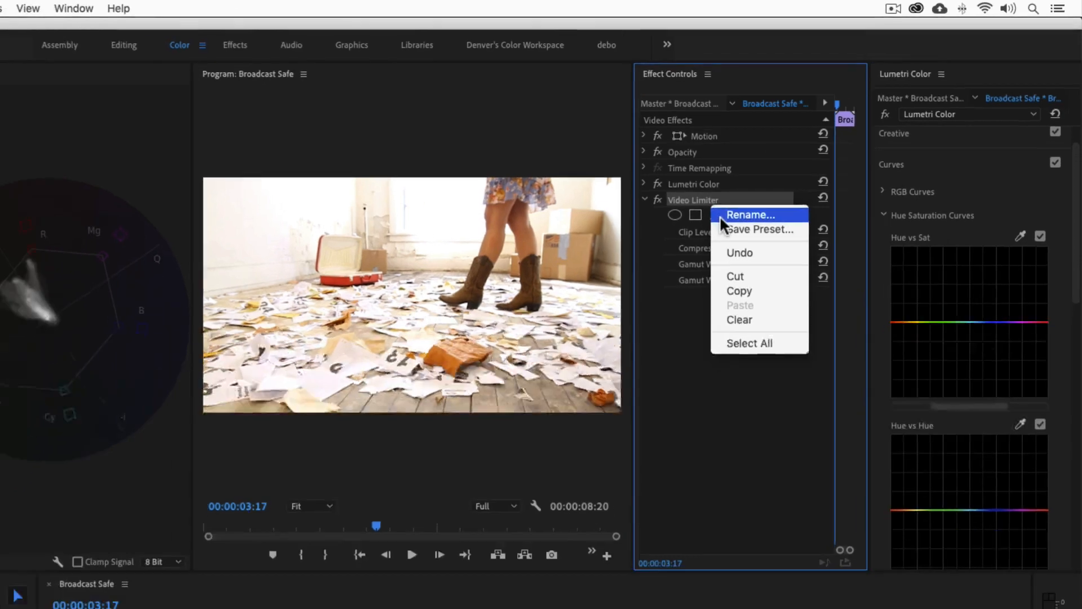
pyautogui.click(757, 230)
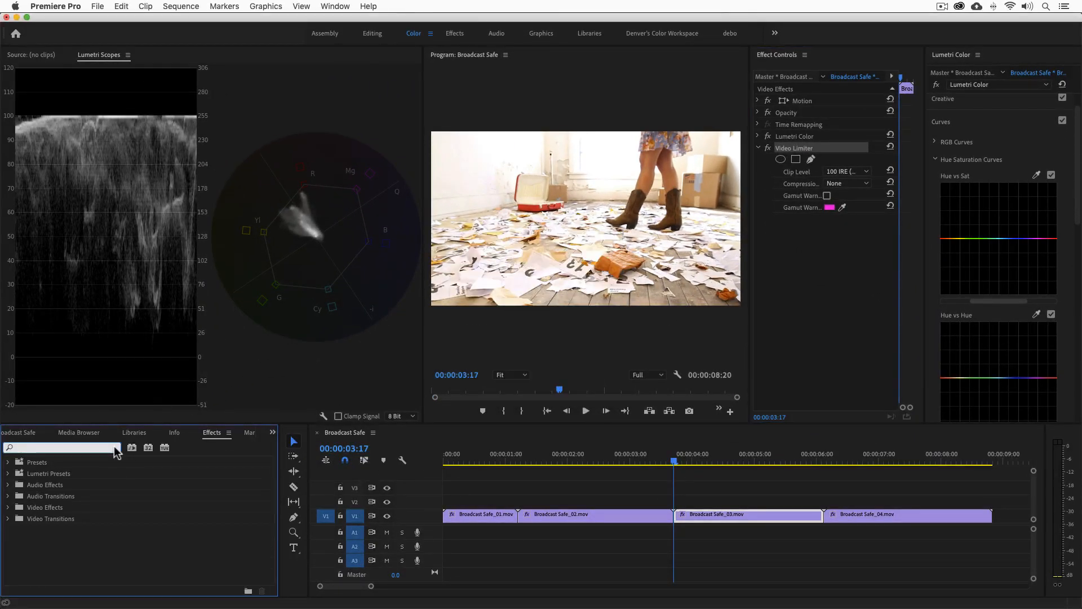
pyautogui.click(7, 462)
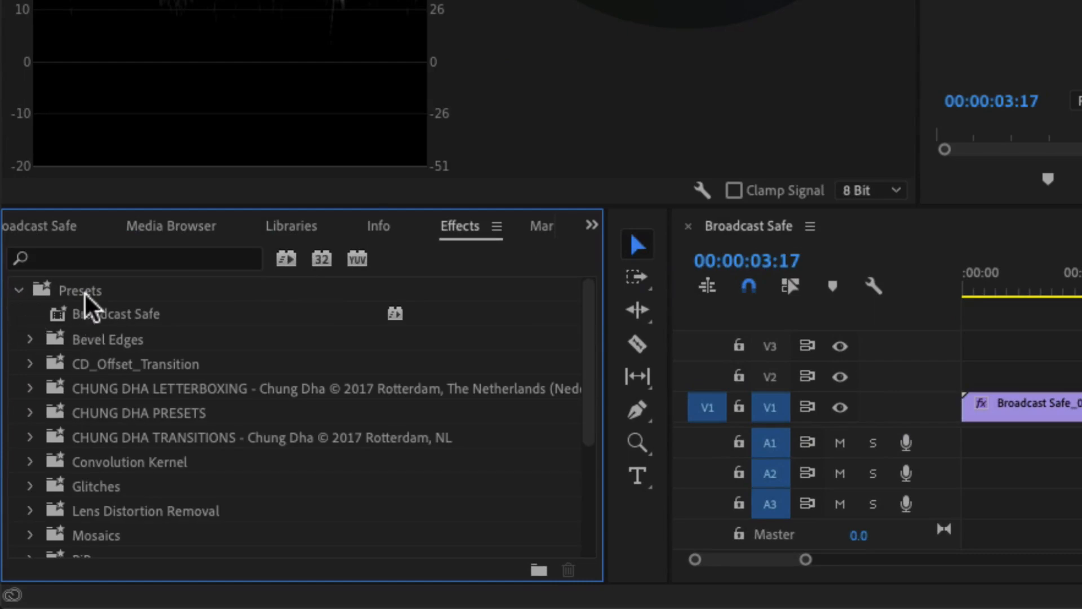
pyautogui.moveTo(38, 318)
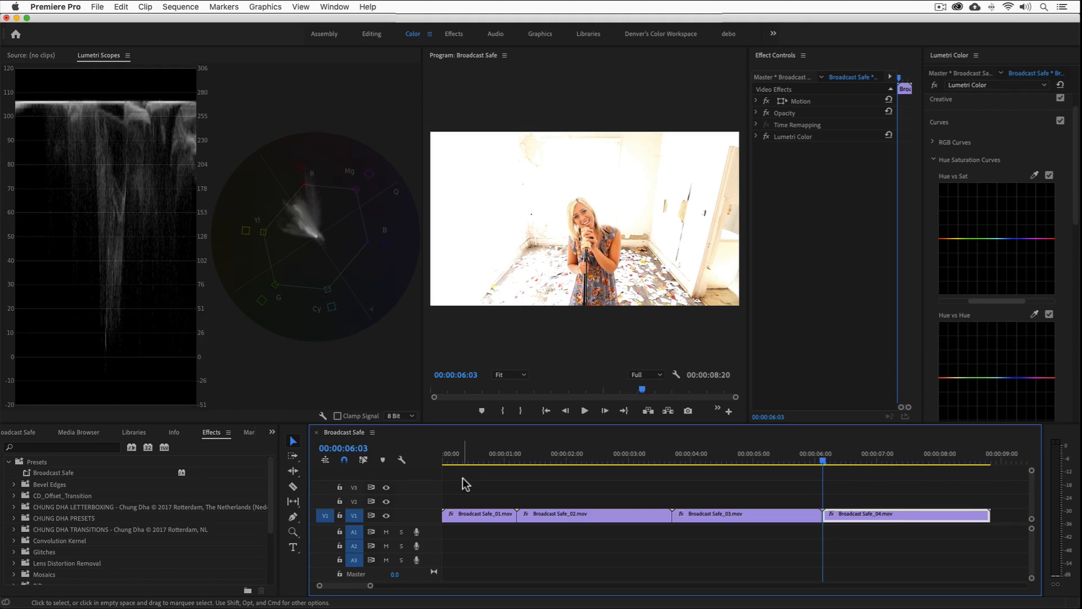
# Create a new adjustment layer in the Project panel with default settings.
pyautogui.click(50, 431)
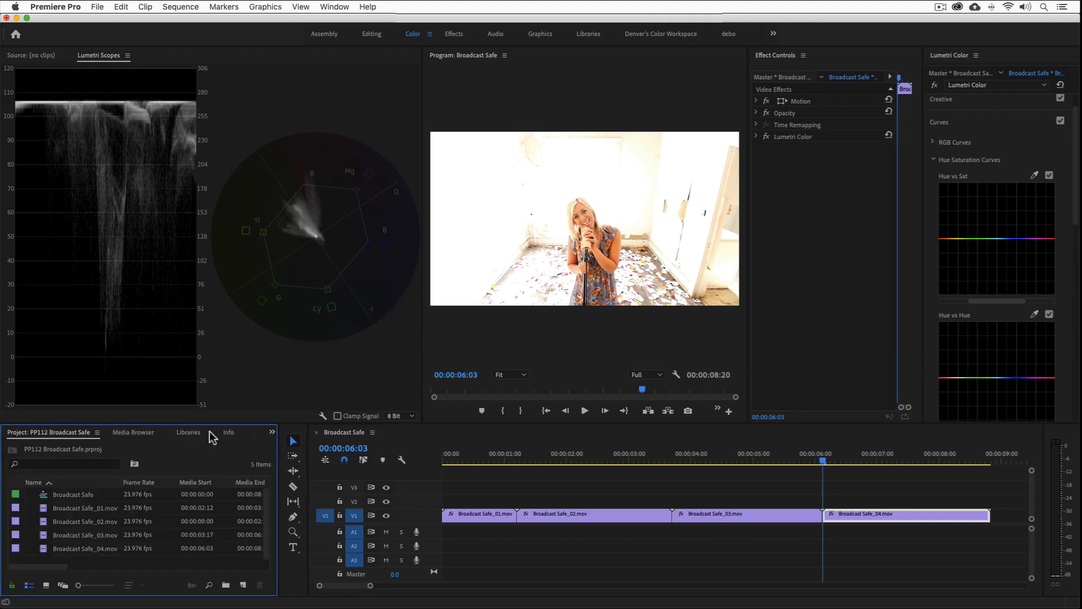
pyautogui.rightClick(133, 563)
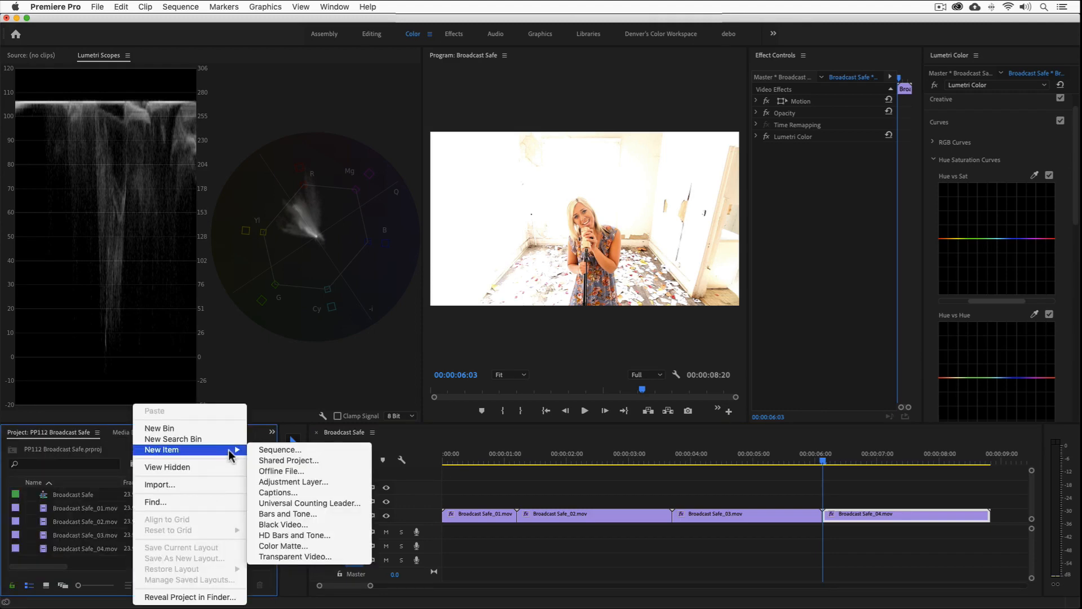
pyautogui.click(293, 481)
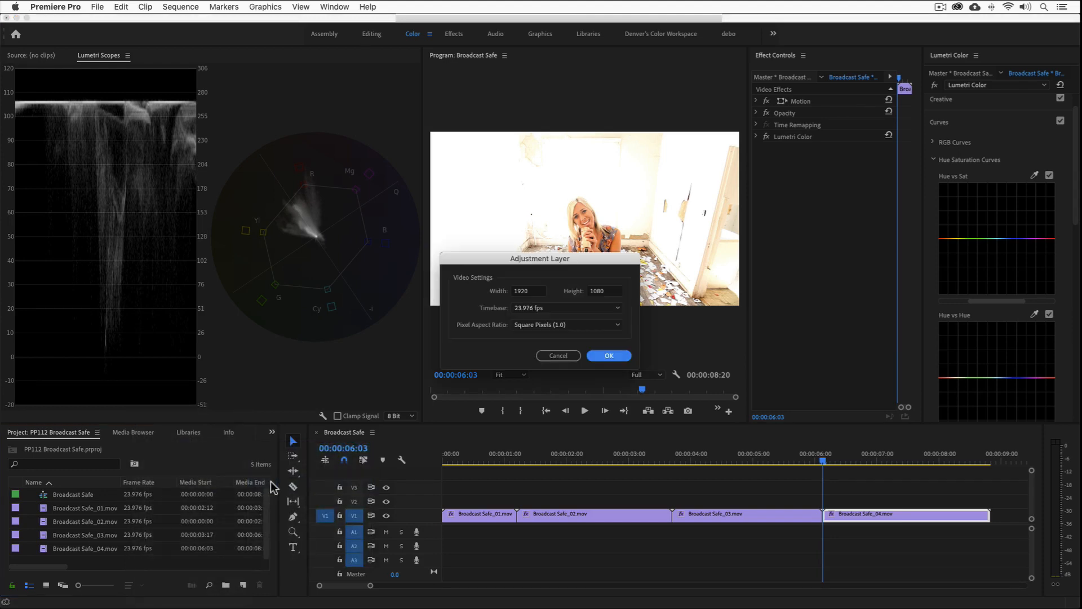
pyautogui.click(608, 355)
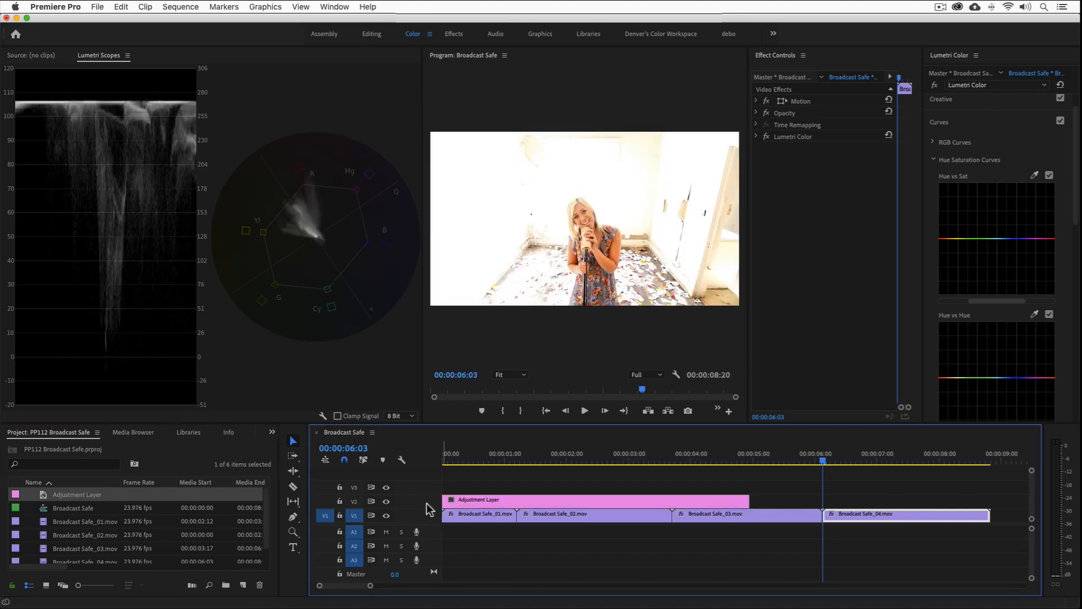
pyautogui.moveTo(732, 495)
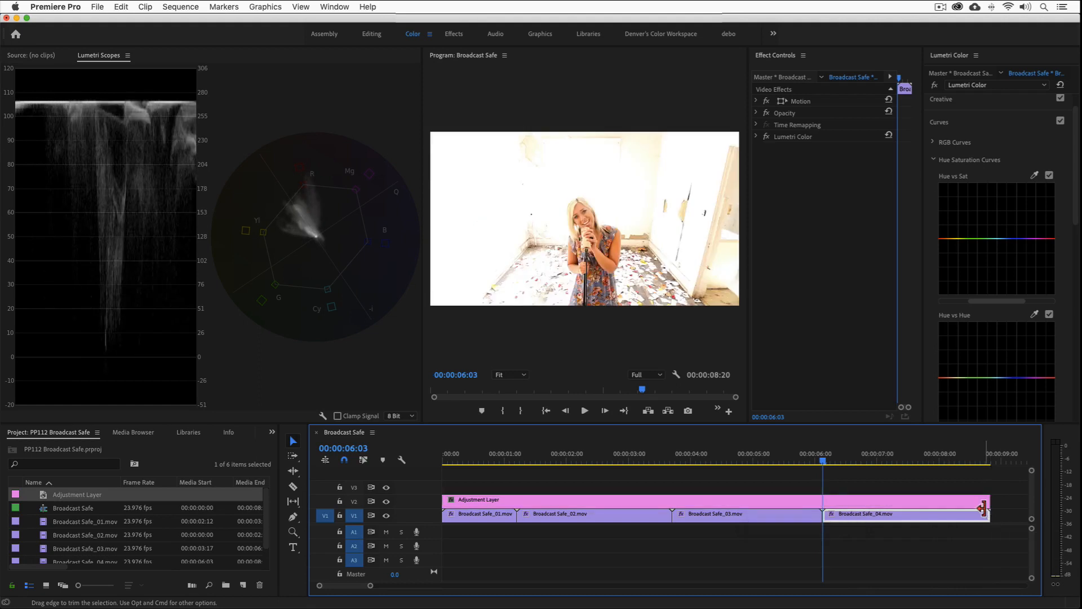
# Apply the Broadcast Safe preset from Presets to the adjustment layer.
pyautogui.click(212, 431)
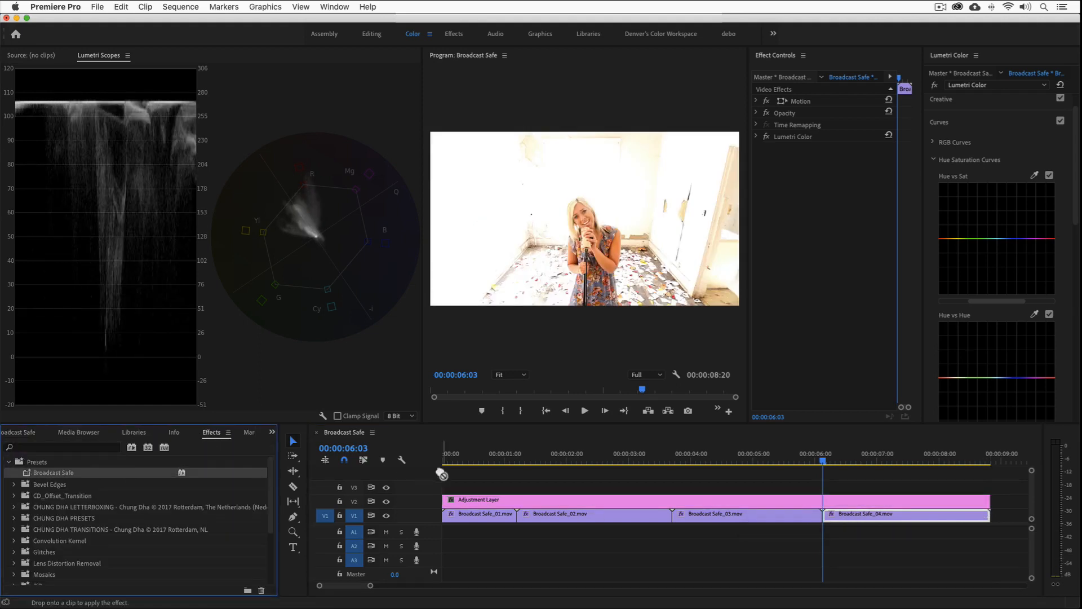
pyautogui.click(483, 500)
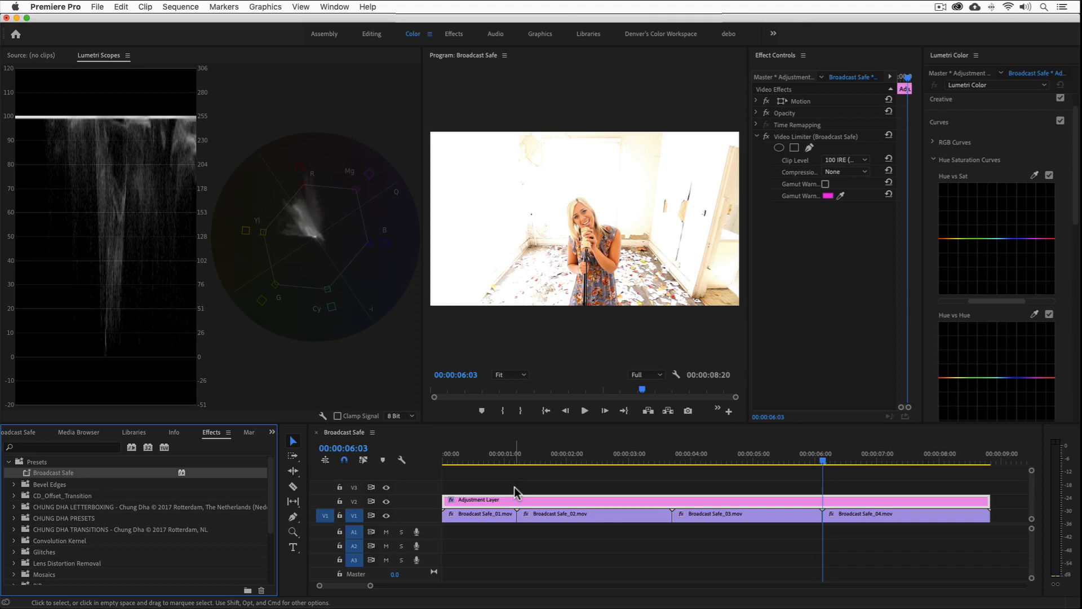
pyautogui.moveTo(526, 492)
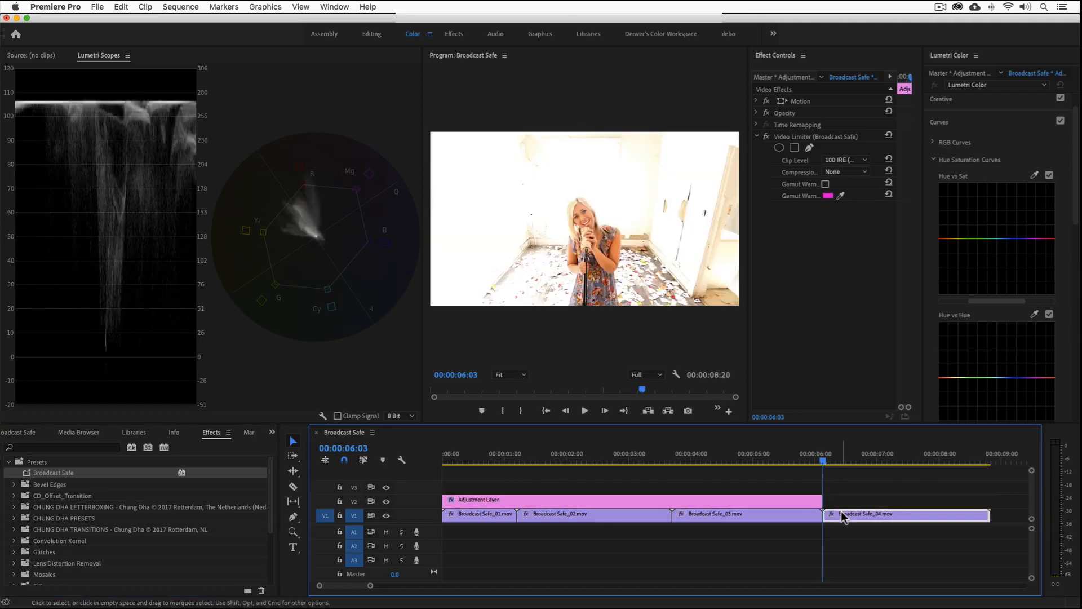
# Select Broadcast Safe_04 and enable Clamp Signal in the Lumetri Scopes.
pyautogui.click(484, 501)
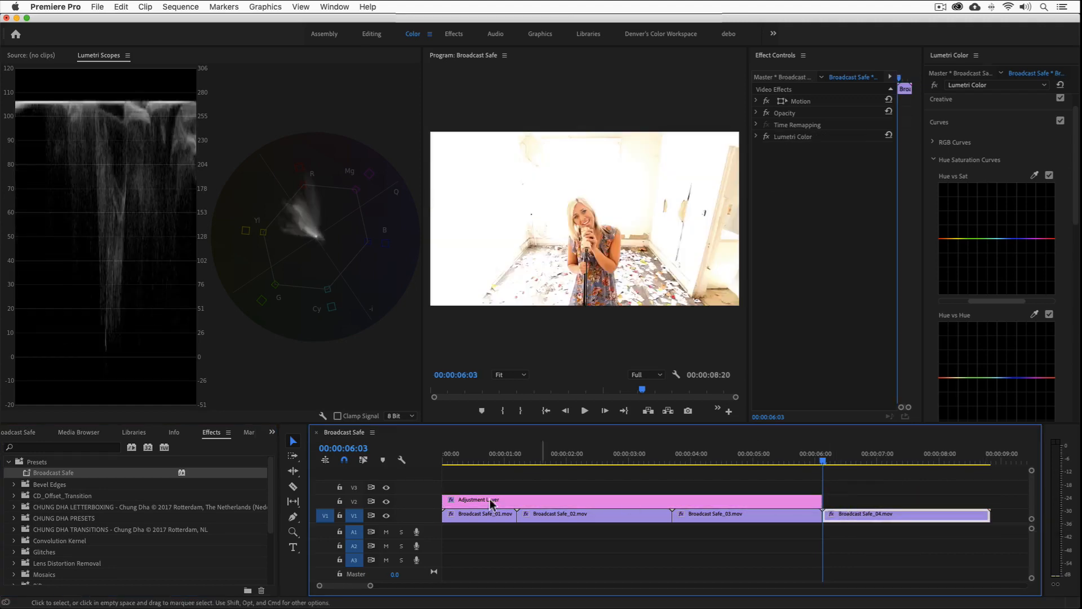
pyautogui.click(337, 415)
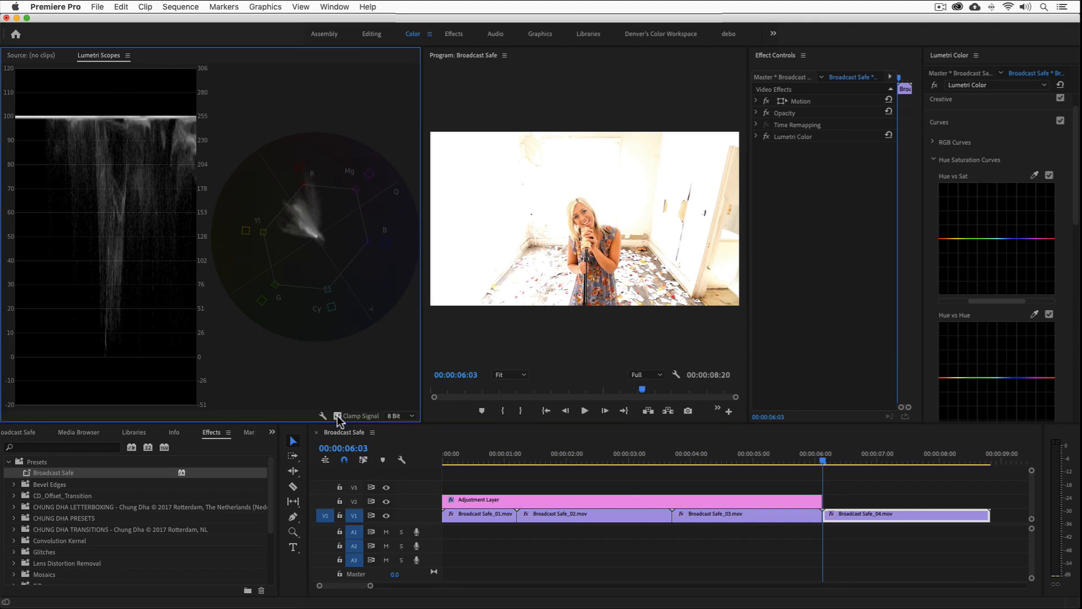